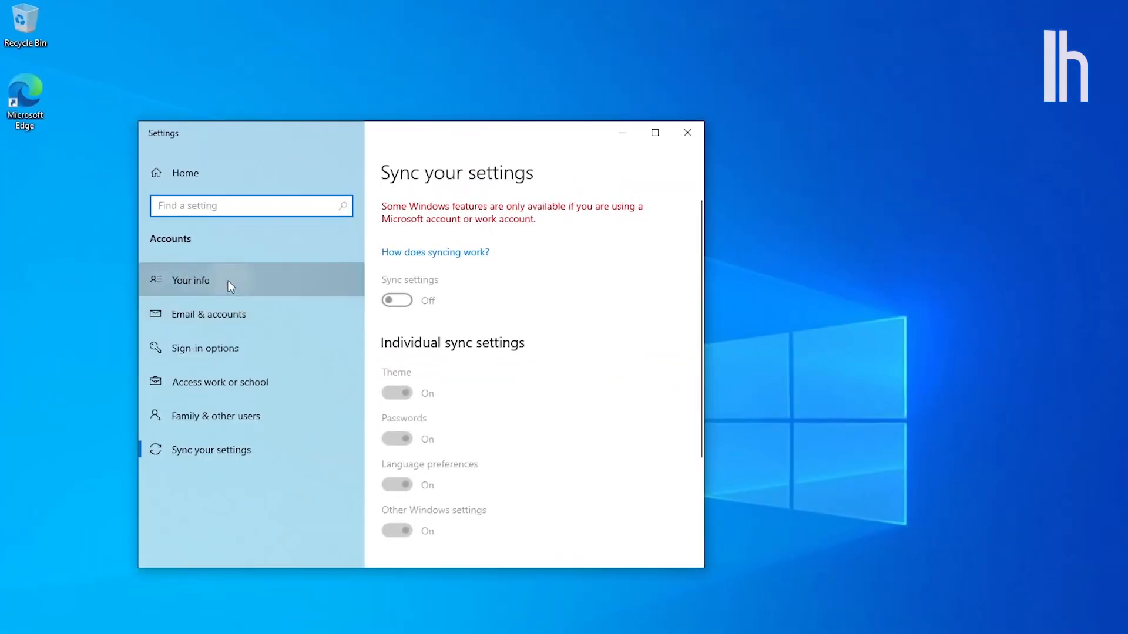
From Your info, start signing in with a Microsoft account instead of the local account.
left_click(191, 280)
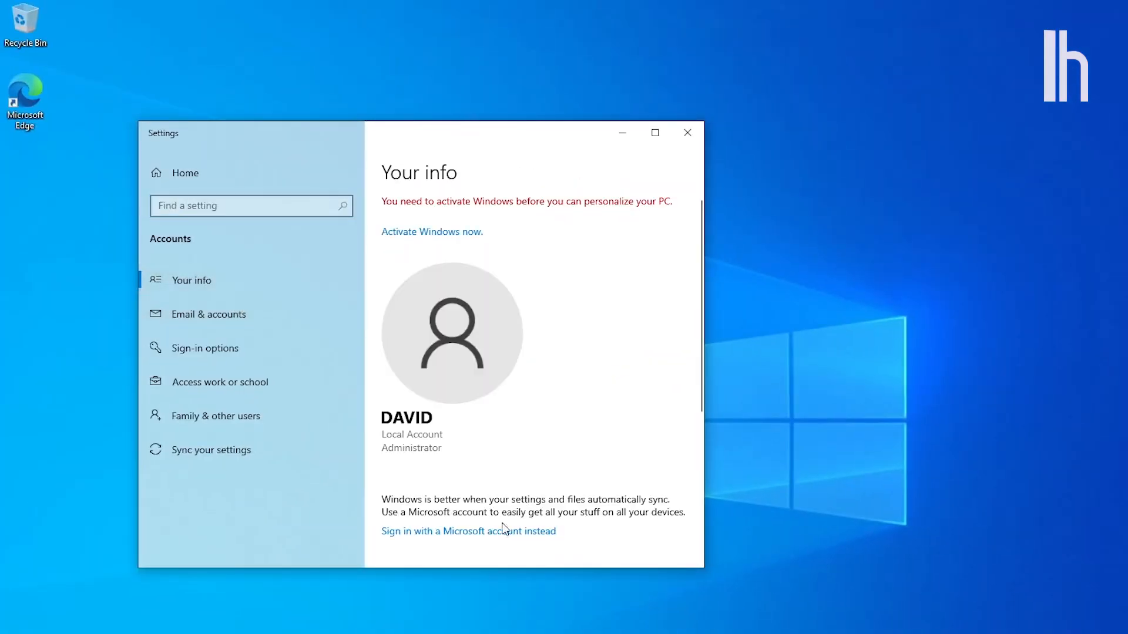
left_click(467, 531)
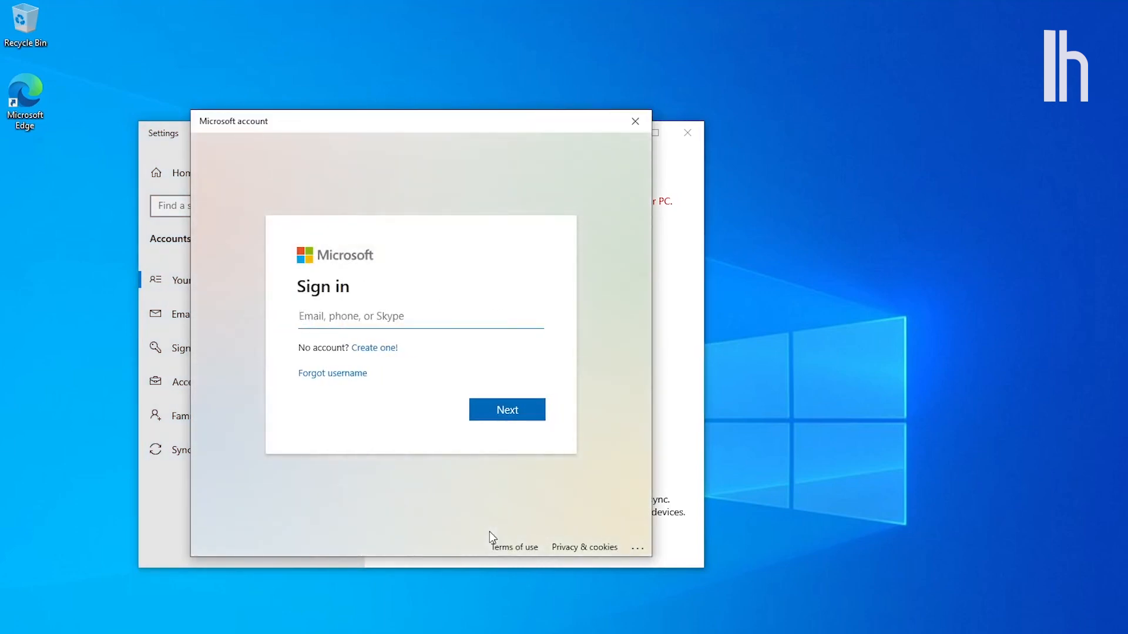
left_click(635, 121)
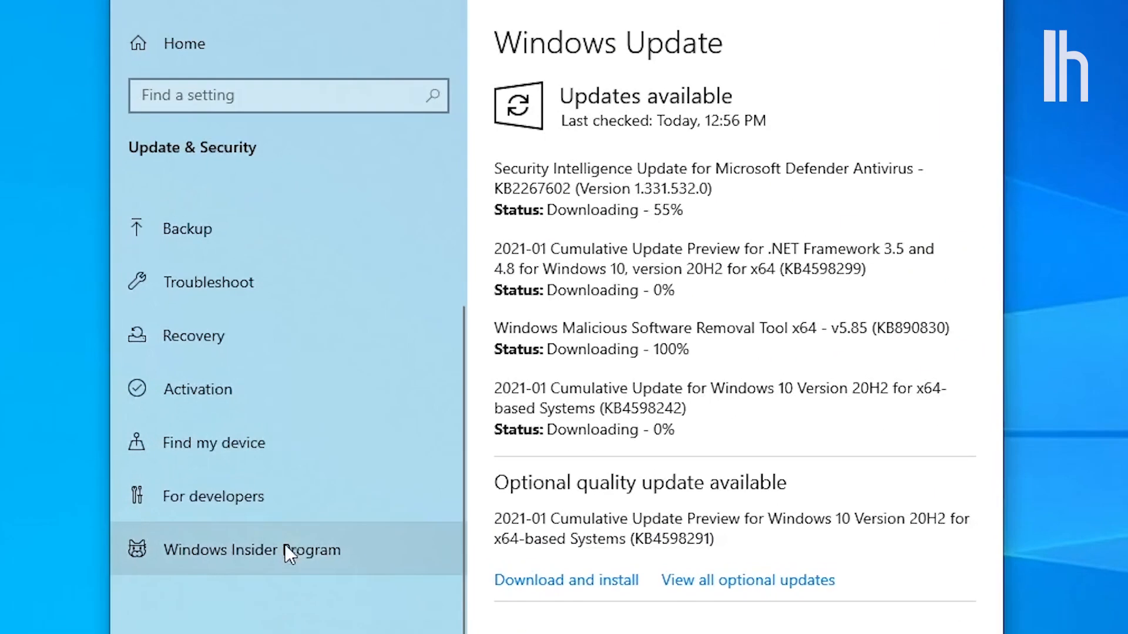
Start downloading the available updates on the Windows Update page.
left_click(252, 549)
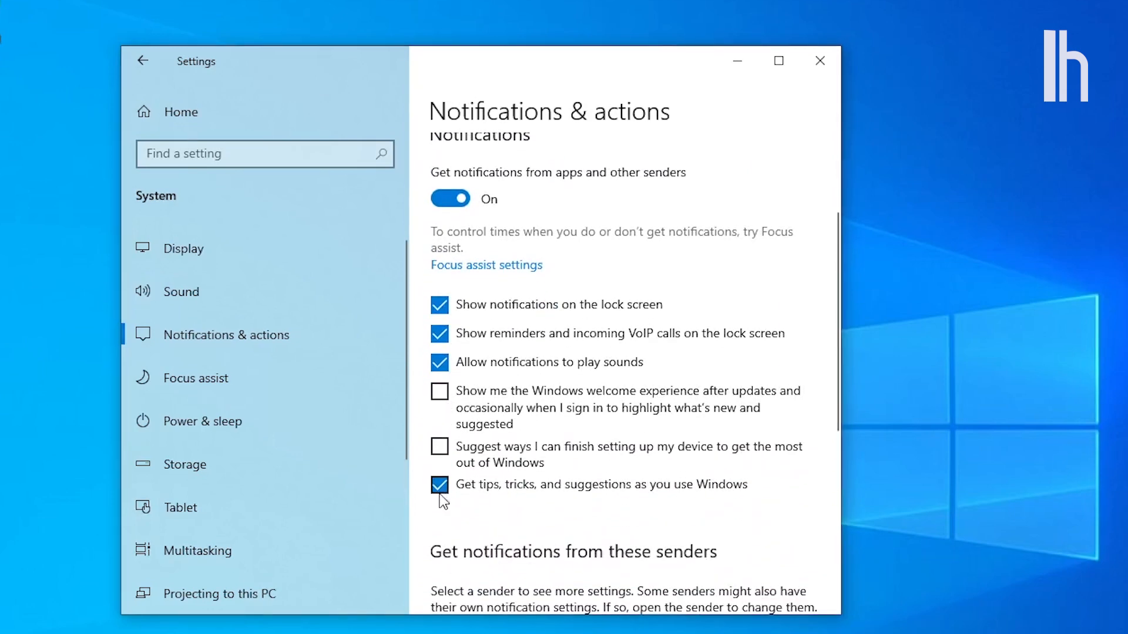
Uncheck 'Get tips, tricks, and suggestions' and switch Storage Sense on.
left_click(184, 464)
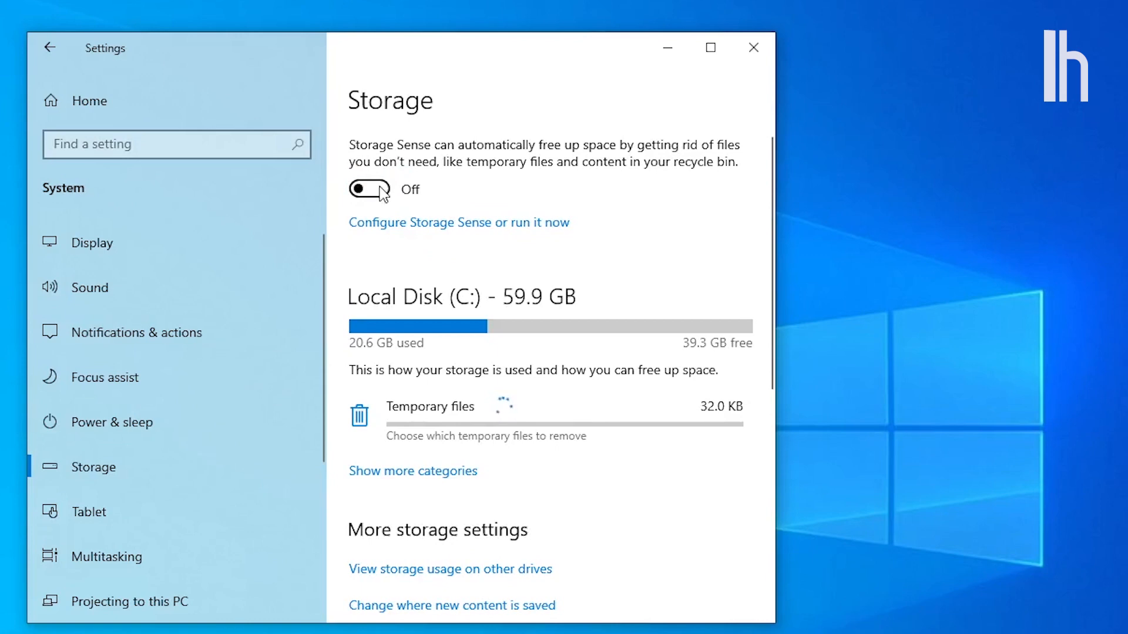
left_click(369, 189)
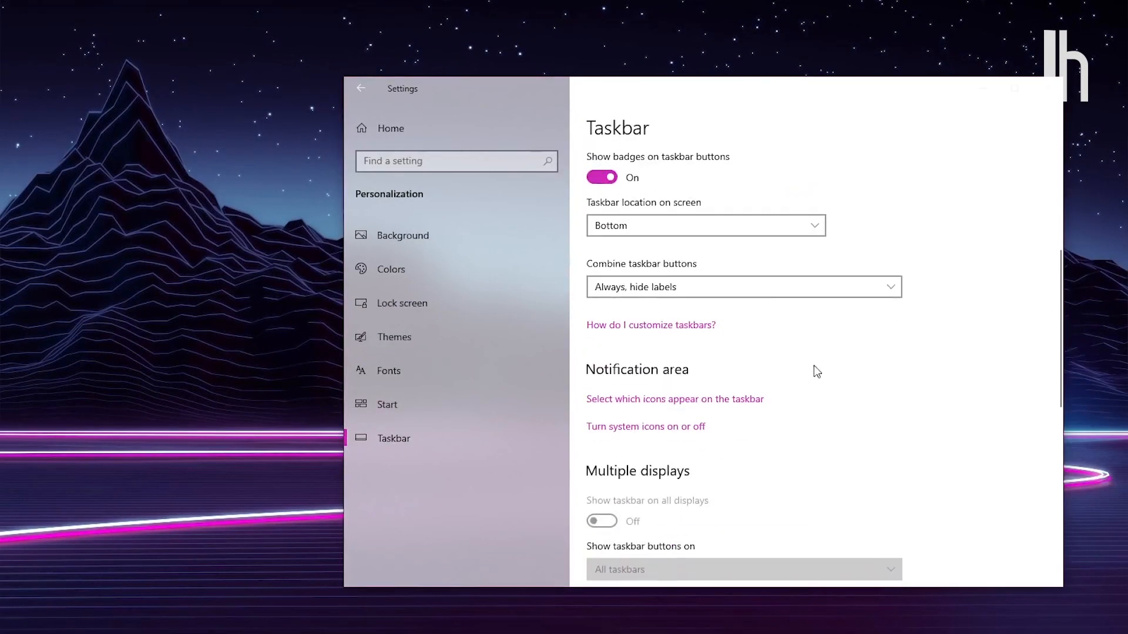
Open 'Select which icons appear on the taskbar' and scroll through the notification-area icons.
left_click(673, 398)
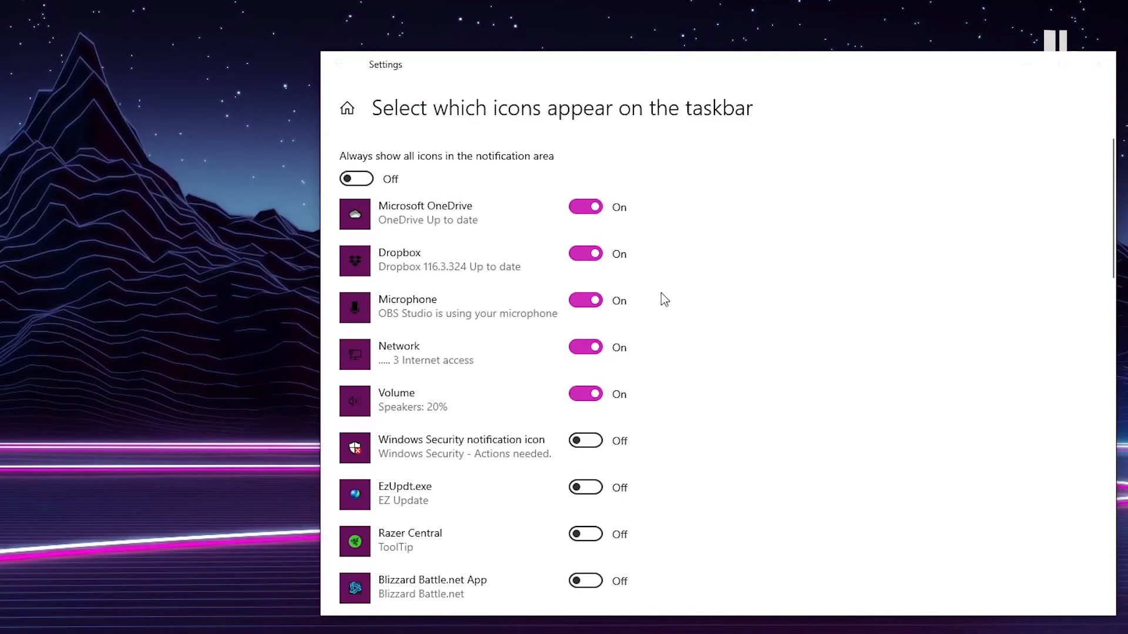
scroll("down", 3)
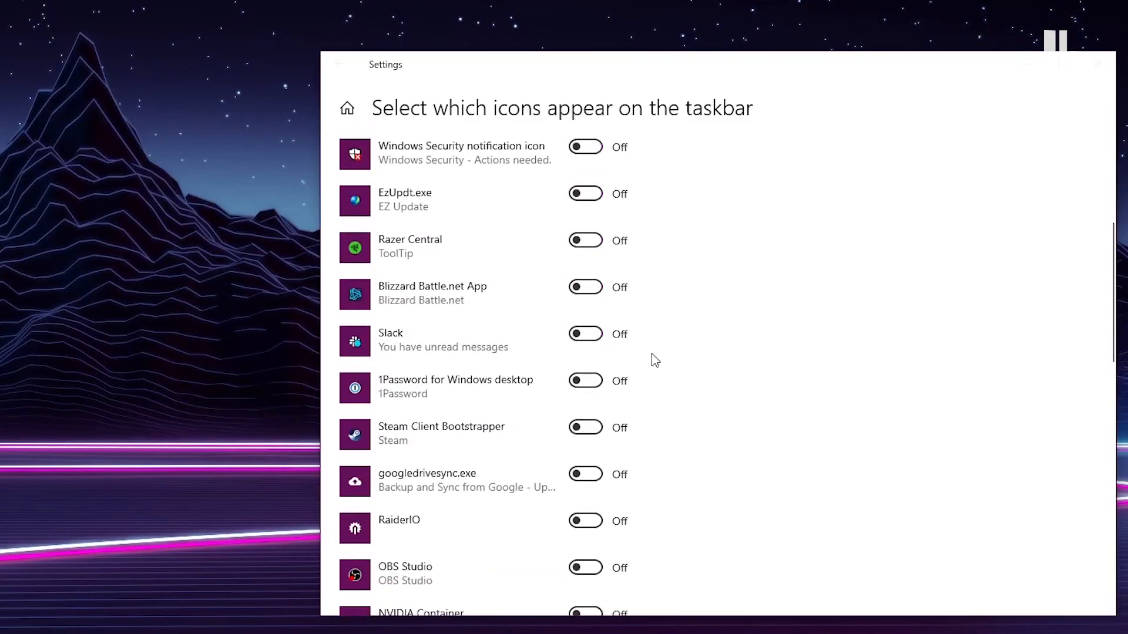